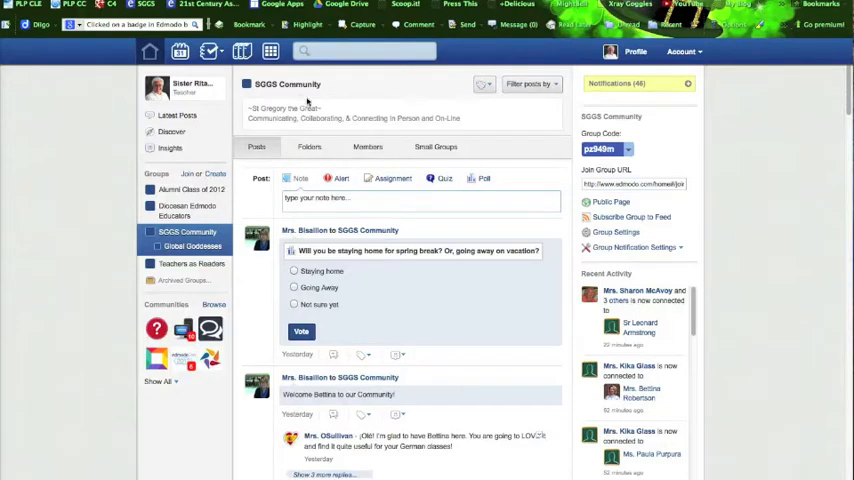
{"action": "mouse_move", "coordinate": [638, 54]}
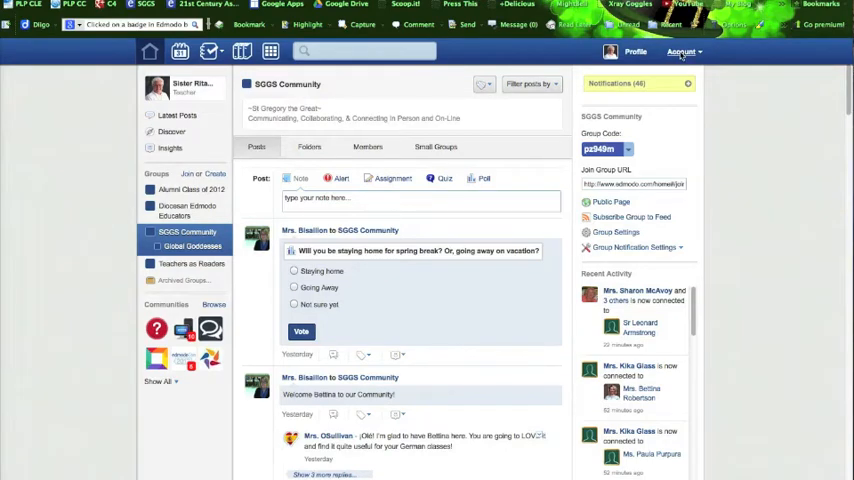
Open the account menu from the top bar while on the SGGS Community group page.
{"action": "left_click", "coordinate": [683, 50]}
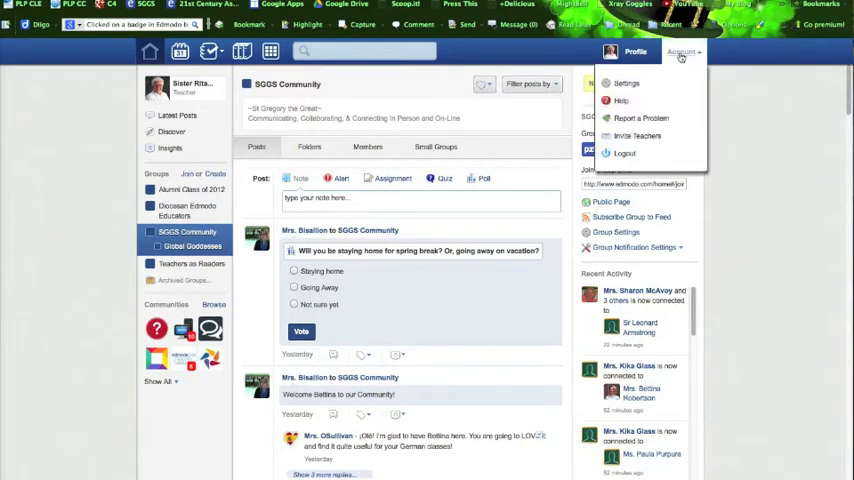
{"action": "mouse_move", "coordinate": [634, 103]}
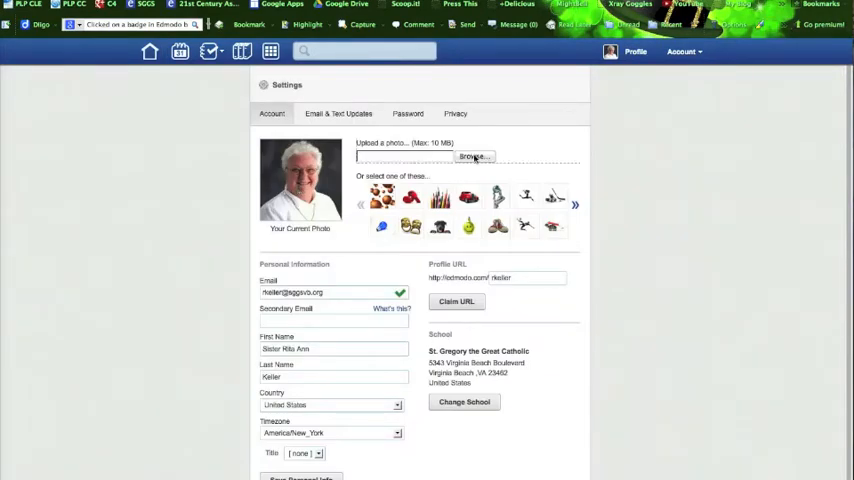
{"action": "left_click", "coordinate": [470, 156]}
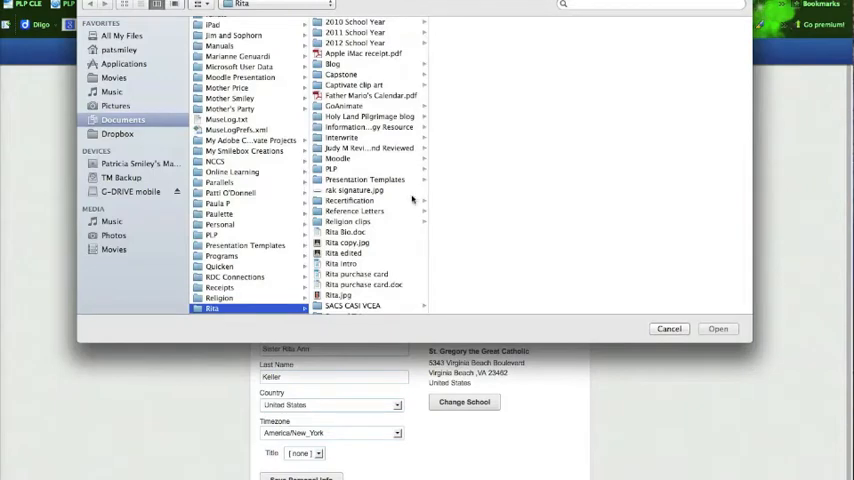
{"action": "scroll", "scroll_direction": "down", "scroll_amount": 3}
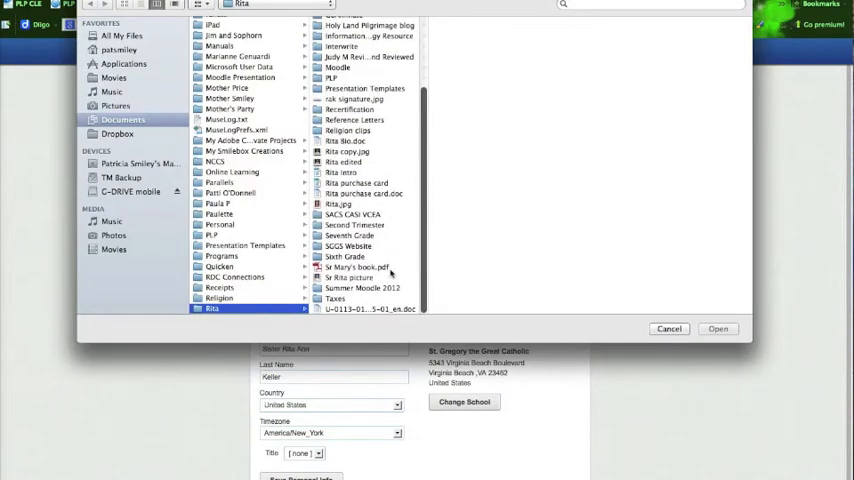
{"action": "left_click", "coordinate": [348, 277]}
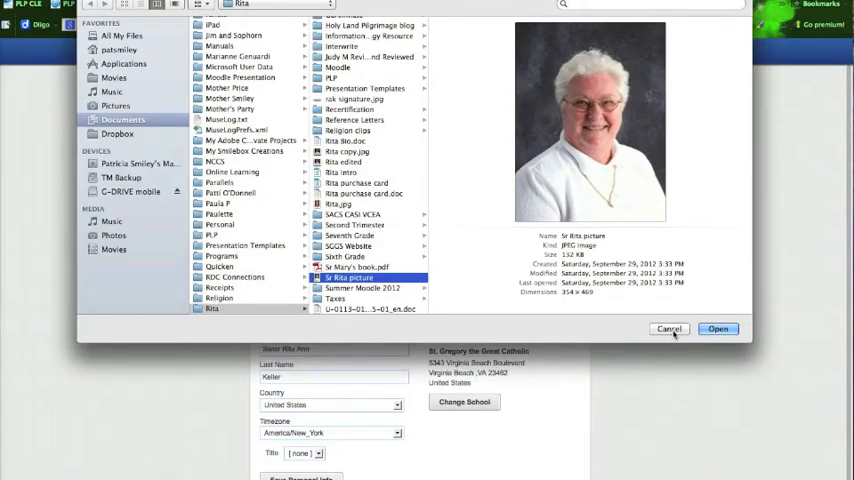
{"action": "left_click", "coordinate": [718, 329]}
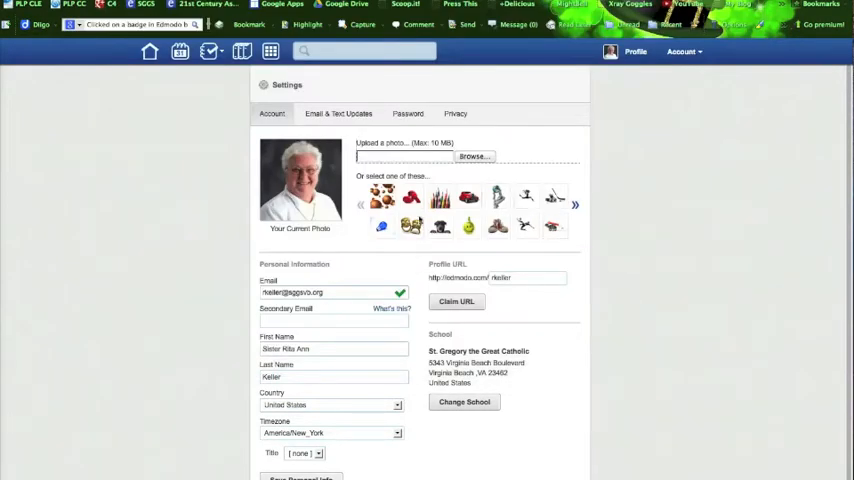
{"action": "left_click", "coordinate": [575, 205]}
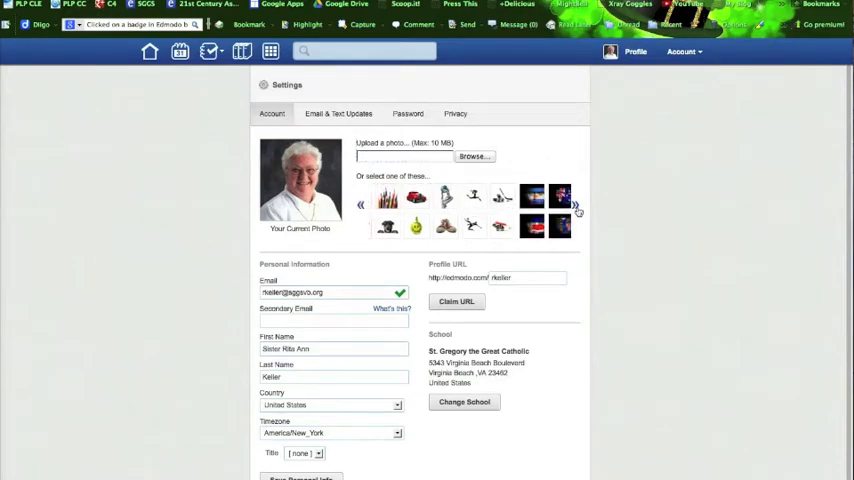
{"action": "left_click", "coordinate": [577, 207]}
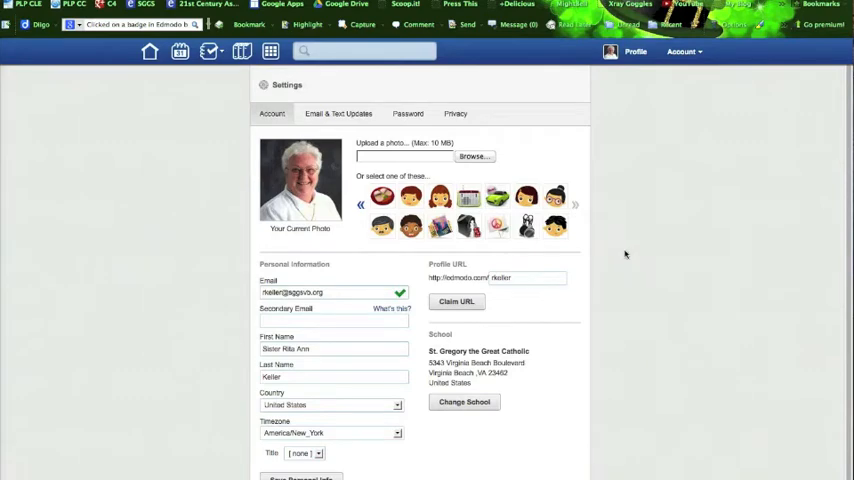
{"action": "scroll", "scroll_direction": "down", "scroll_amount": 3}
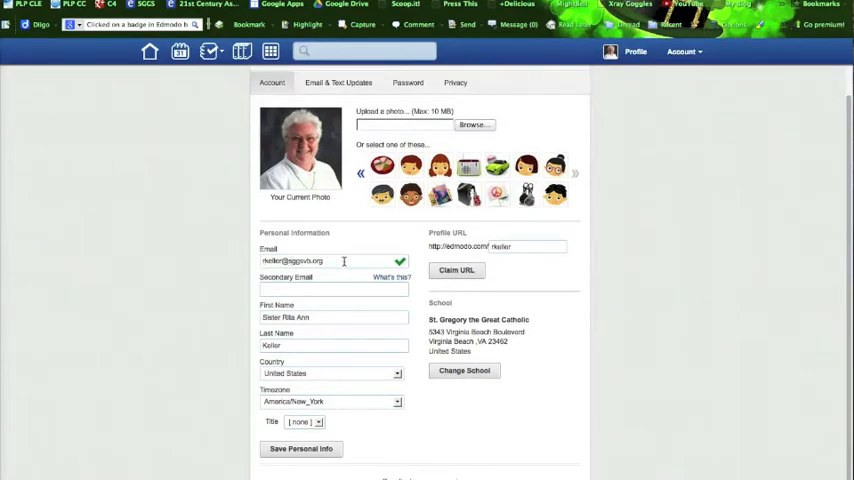
{"action": "mouse_move", "coordinate": [398, 262]}
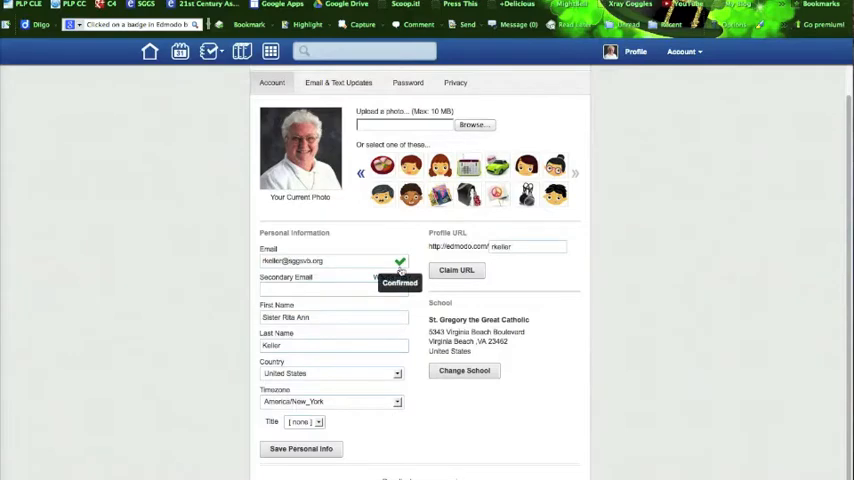
{"action": "mouse_move", "coordinate": [327, 310]}
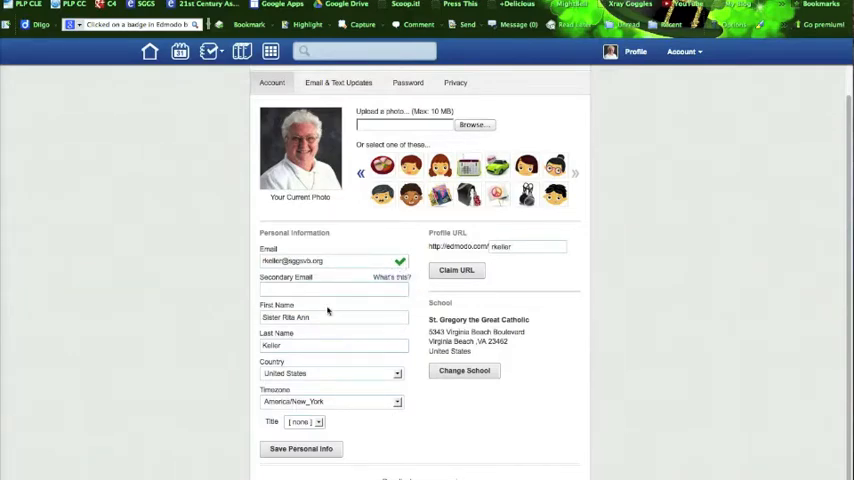
{"action": "mouse_move", "coordinate": [318, 403]}
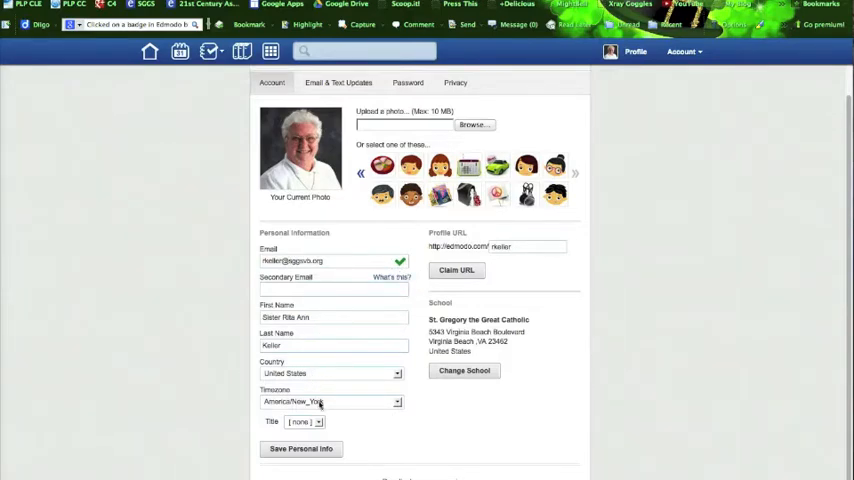
{"action": "left_click", "coordinate": [308, 423]}
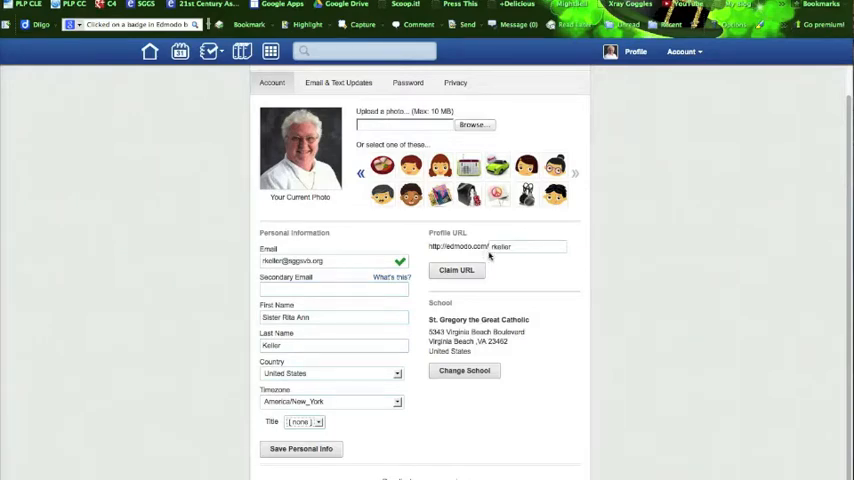
{"action": "mouse_move", "coordinate": [497, 271]}
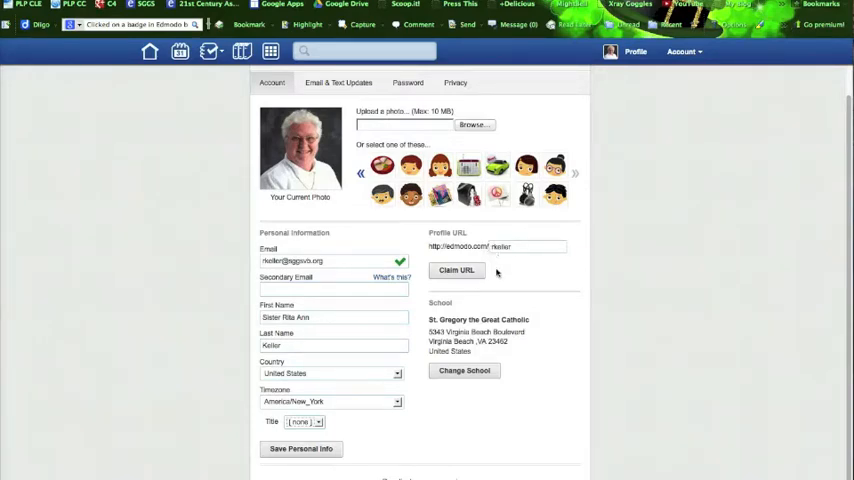
{"action": "mouse_move", "coordinate": [518, 284]}
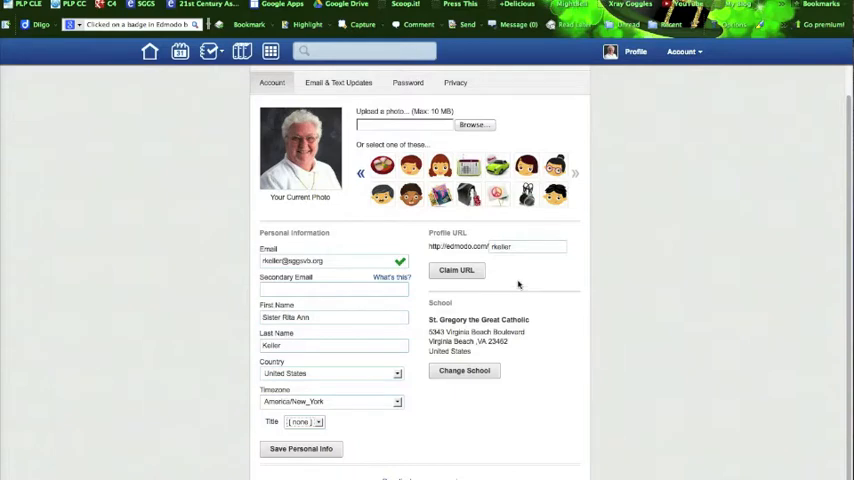
Look up schools by zip code 23462 and select St. Gregory the Great Catholic.
{"action": "left_click", "coordinate": [465, 371]}
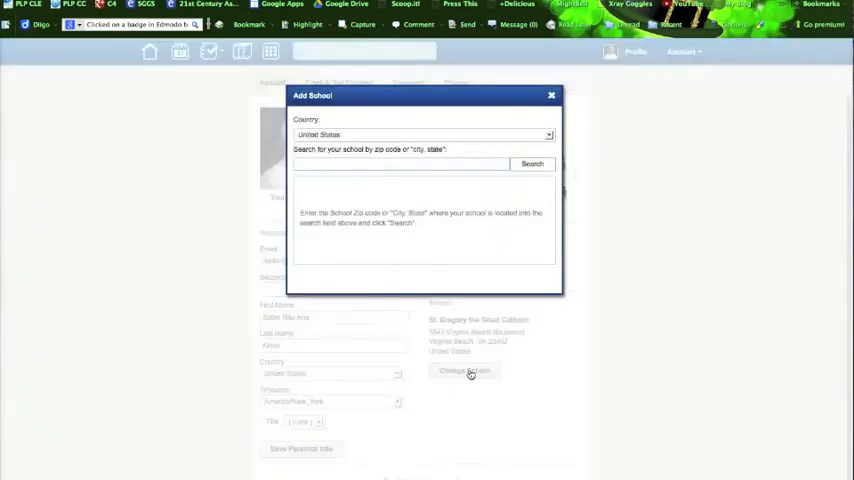
{"action": "mouse_move", "coordinate": [495, 176]}
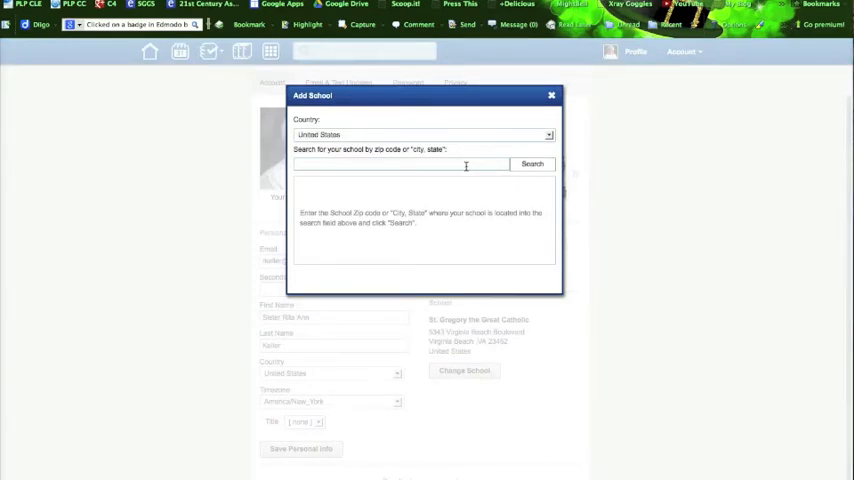
{"action": "type", "text": "23462"}
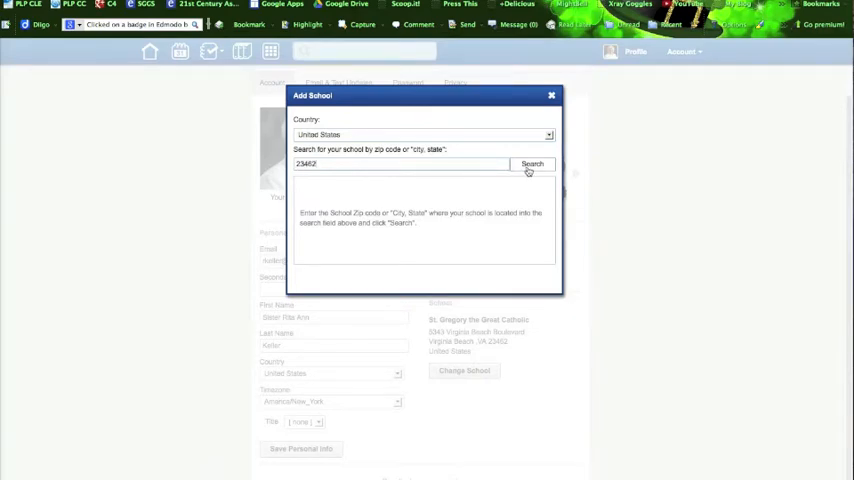
{"action": "left_click", "coordinate": [531, 163]}
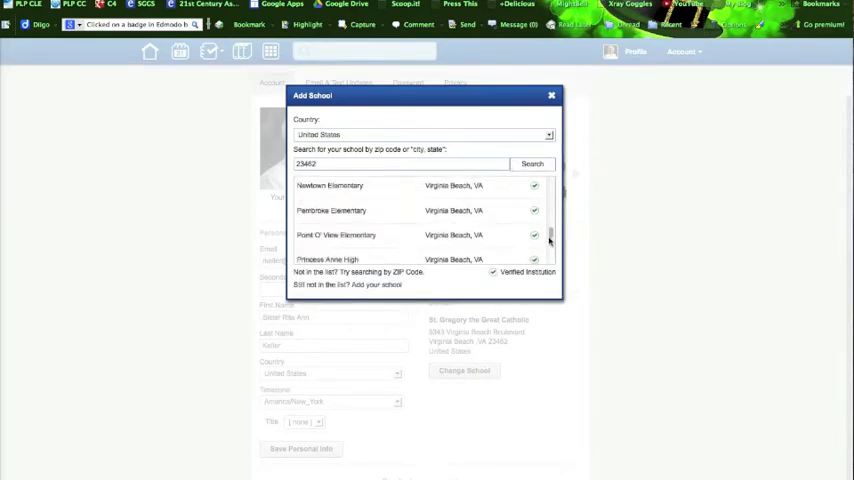
{"action": "scroll", "scroll_direction": "down", "scroll_amount": 3}
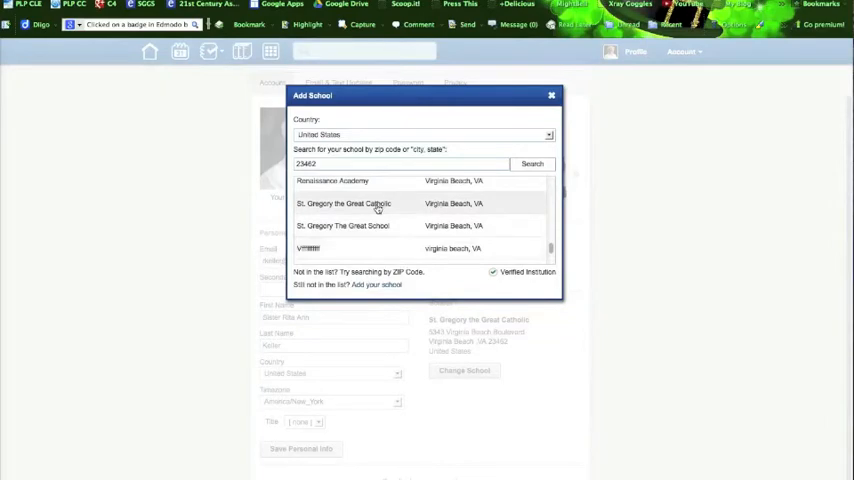
{"action": "left_click", "coordinate": [343, 203]}
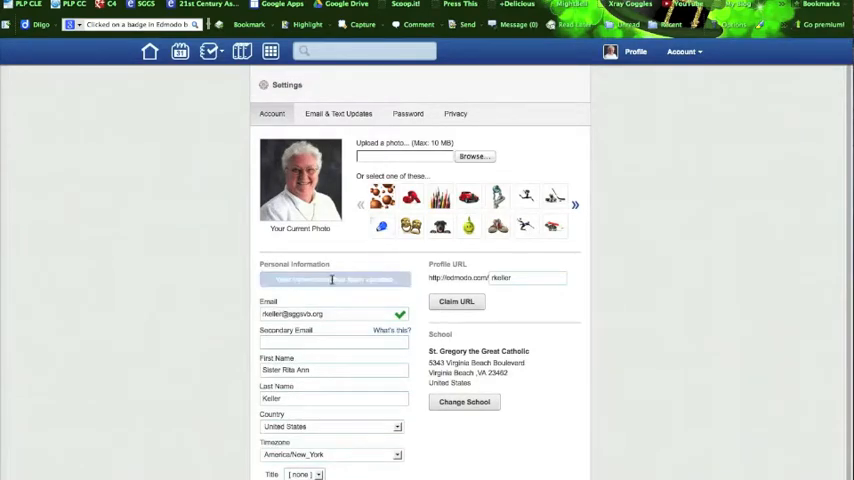
Save e-mail delivery for all update notification types.
{"action": "left_click", "coordinate": [338, 113]}
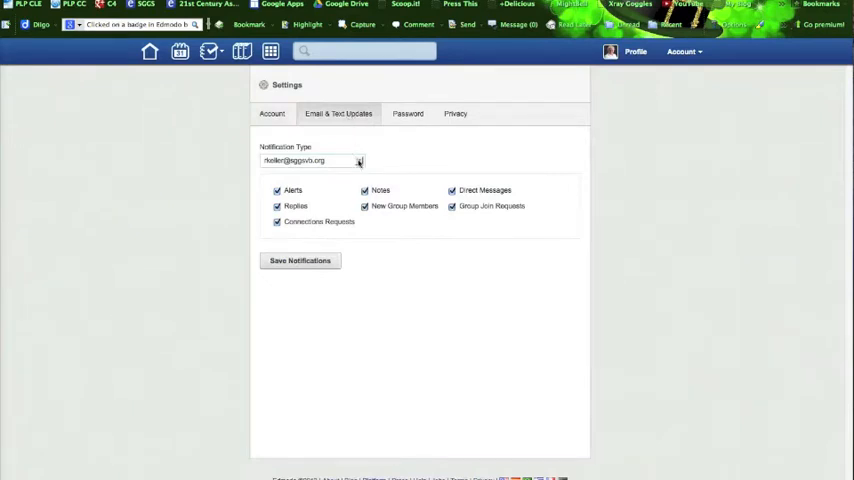
{"action": "left_click", "coordinate": [358, 160]}
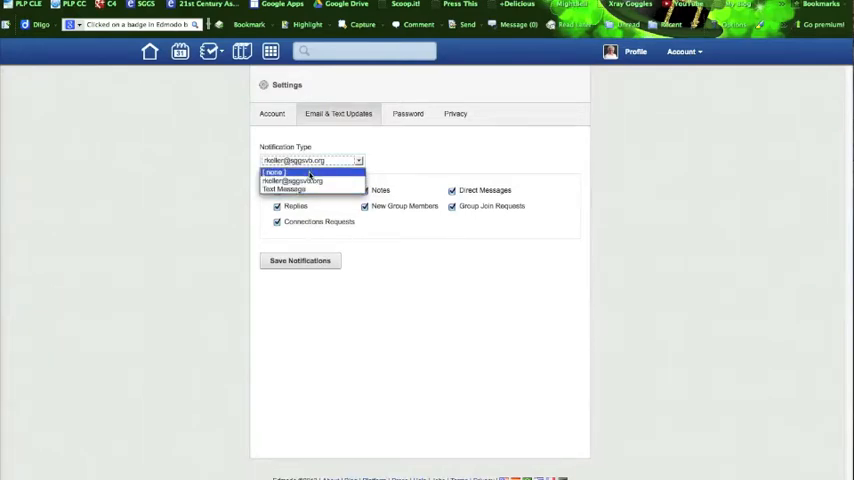
{"action": "left_click", "coordinate": [300, 181]}
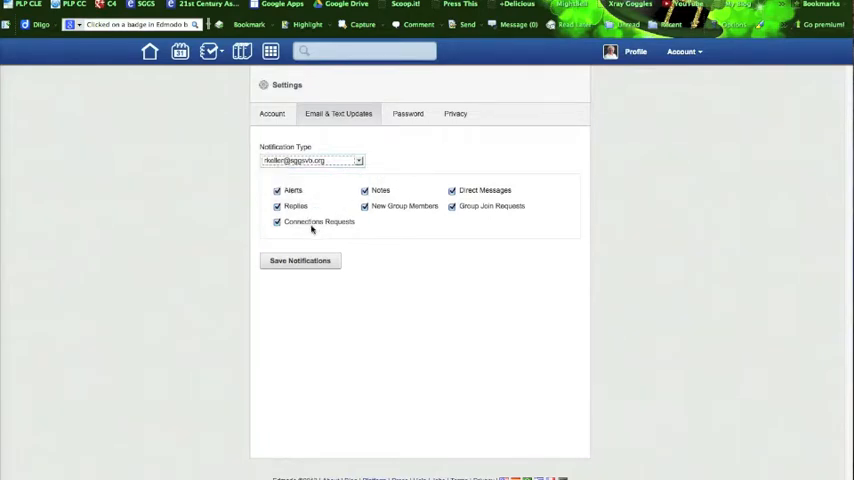
{"action": "mouse_move", "coordinate": [313, 224]}
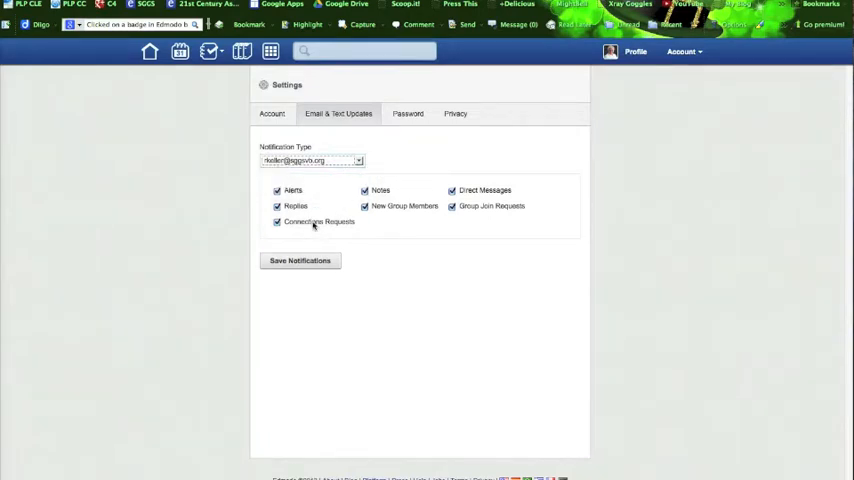
{"action": "mouse_move", "coordinate": [381, 178]}
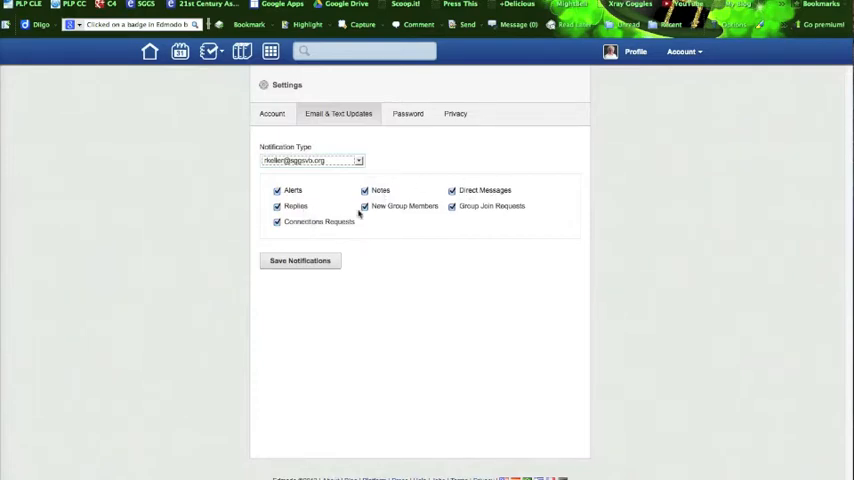
{"action": "left_click", "coordinate": [300, 260]}
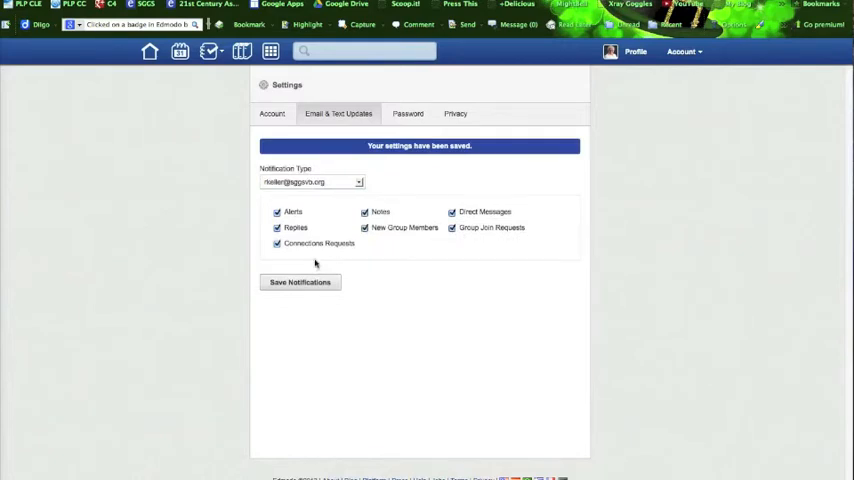
{"action": "left_click", "coordinate": [407, 113]}
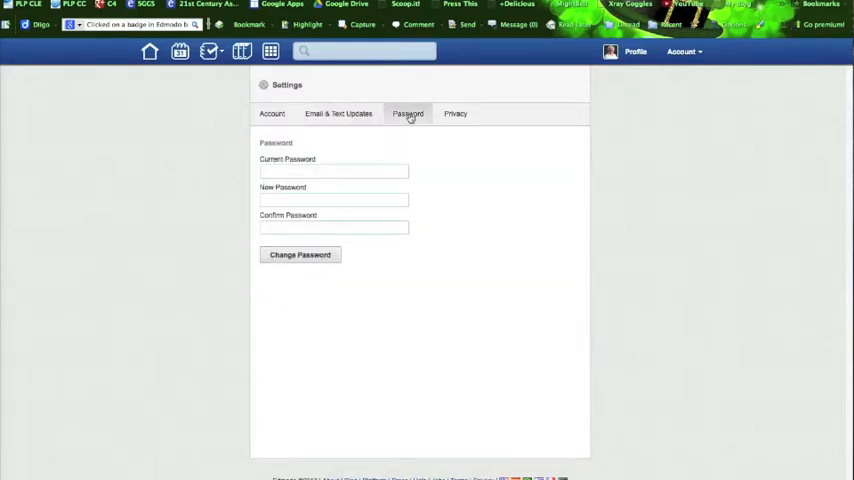
Save privacy with connection-blocking and connections-only profile options both unchecked.
{"action": "left_click", "coordinate": [455, 113]}
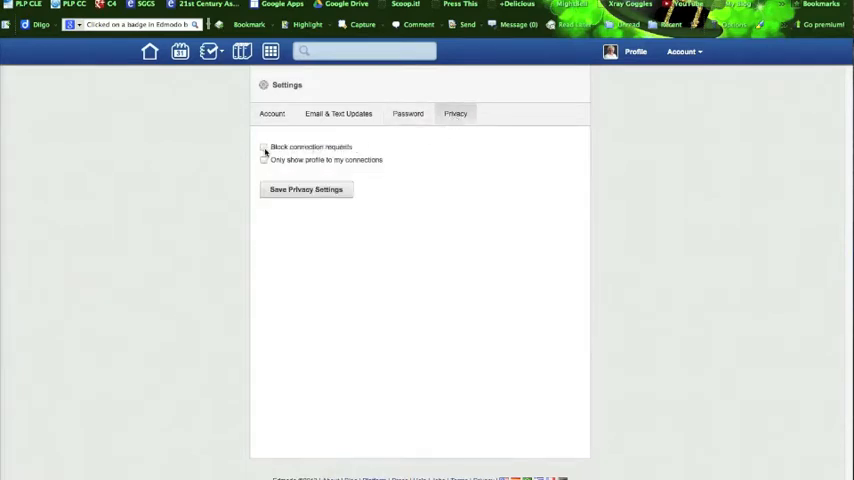
{"action": "left_click", "coordinate": [264, 147]}
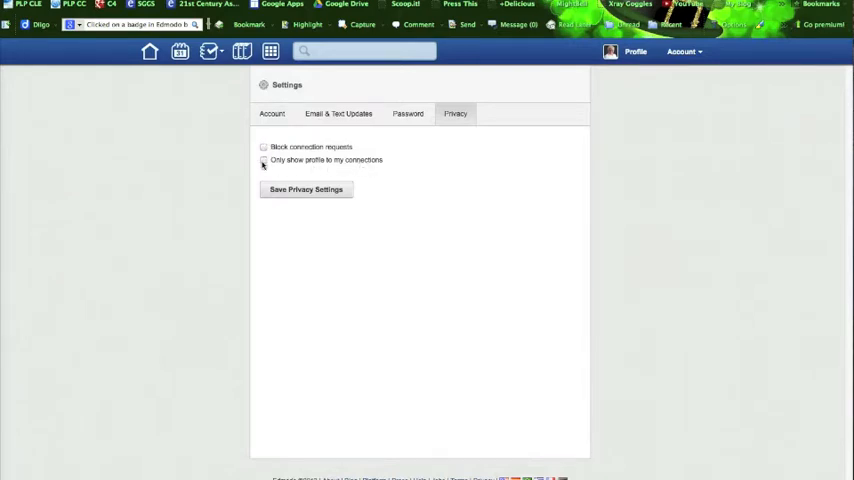
{"action": "left_click", "coordinate": [263, 160]}
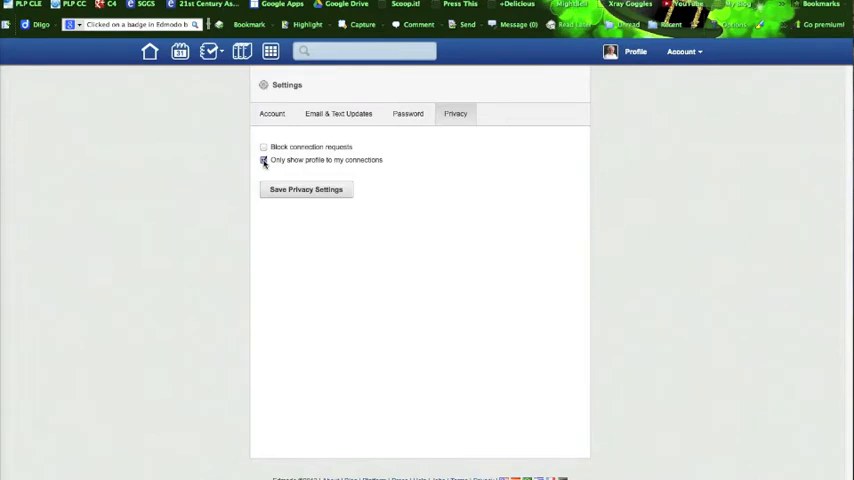
{"action": "left_click", "coordinate": [263, 160]}
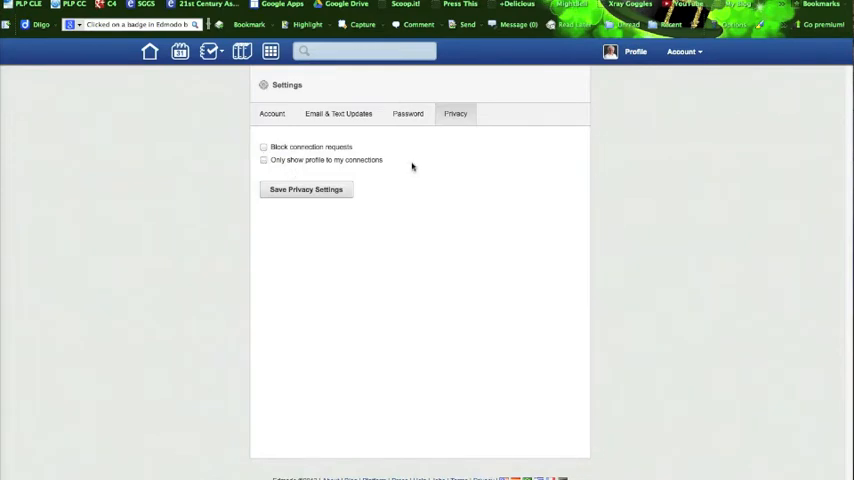
{"action": "mouse_move", "coordinate": [382, 177]}
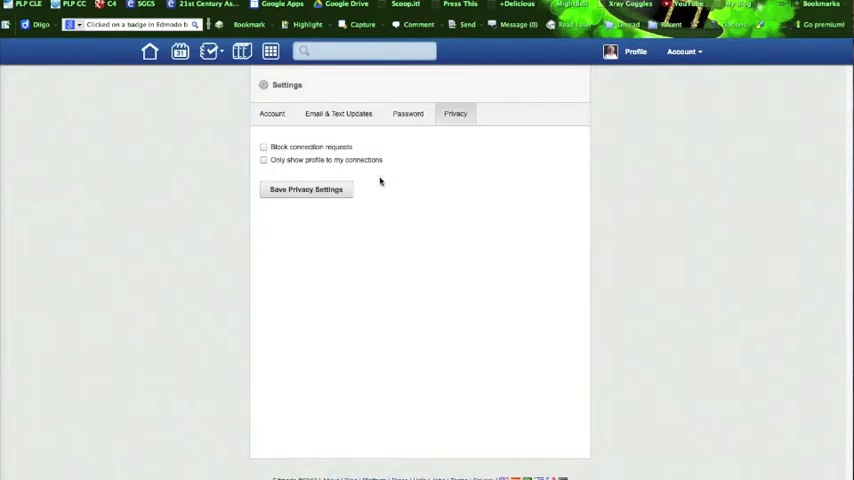
{"action": "left_click", "coordinate": [306, 189]}
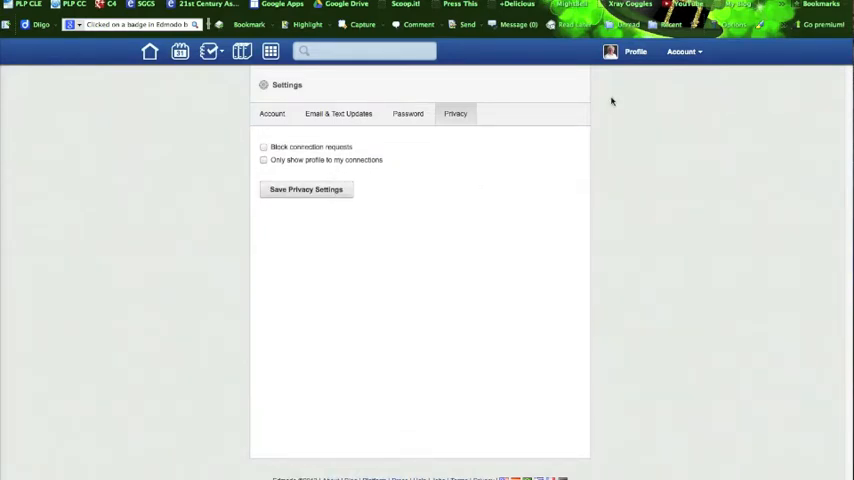
{"action": "mouse_move", "coordinate": [537, 99]}
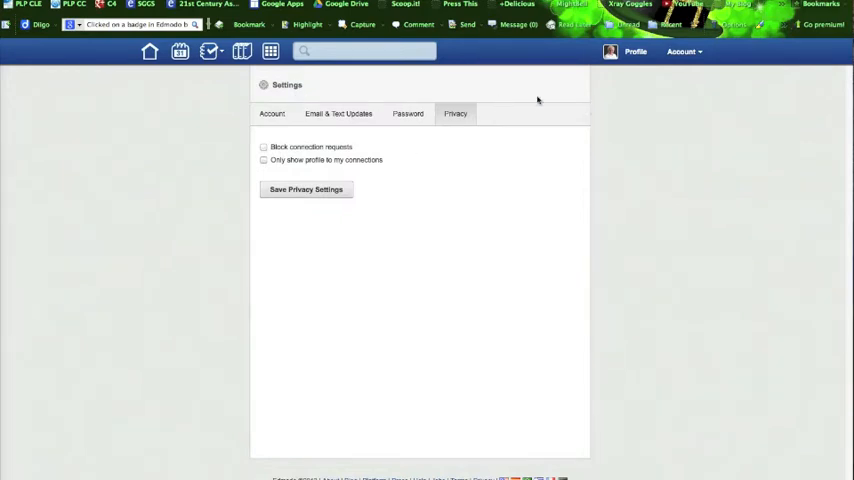
{"action": "mouse_move", "coordinate": [631, 75]}
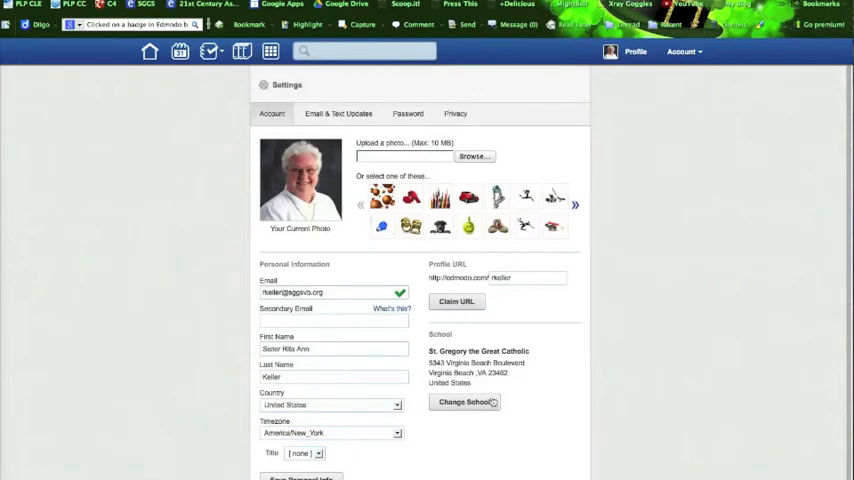
{"action": "mouse_move", "coordinate": [608, 53]}
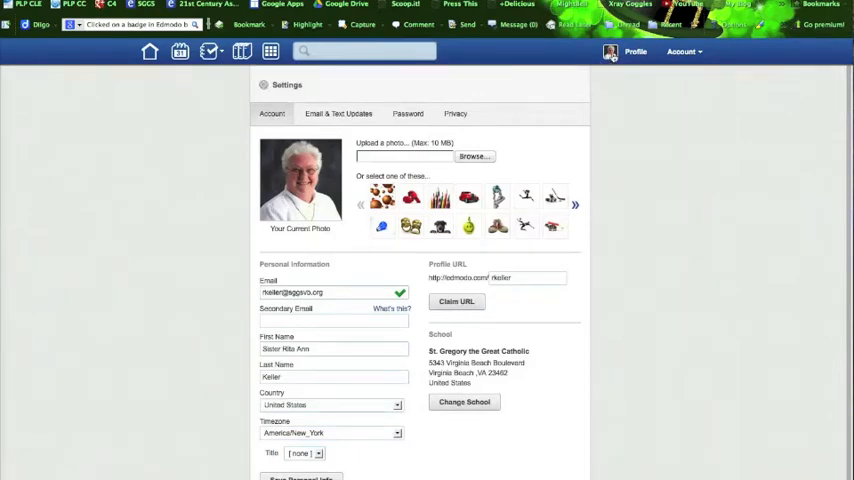
{"action": "left_click", "coordinate": [633, 52]}
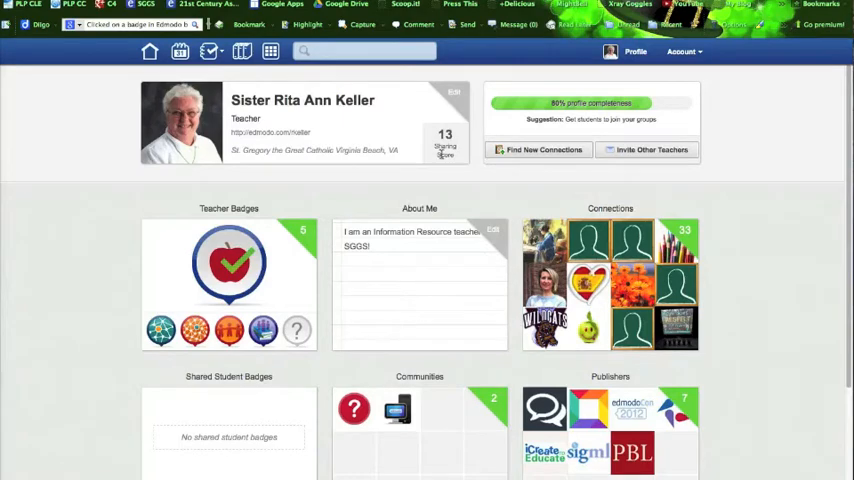
{"action": "left_click", "coordinate": [541, 149]}
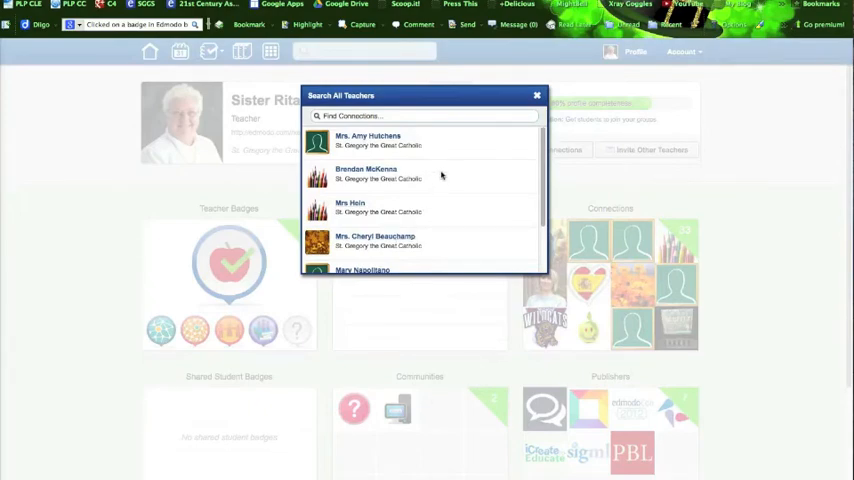
{"action": "left_click", "coordinate": [536, 94]}
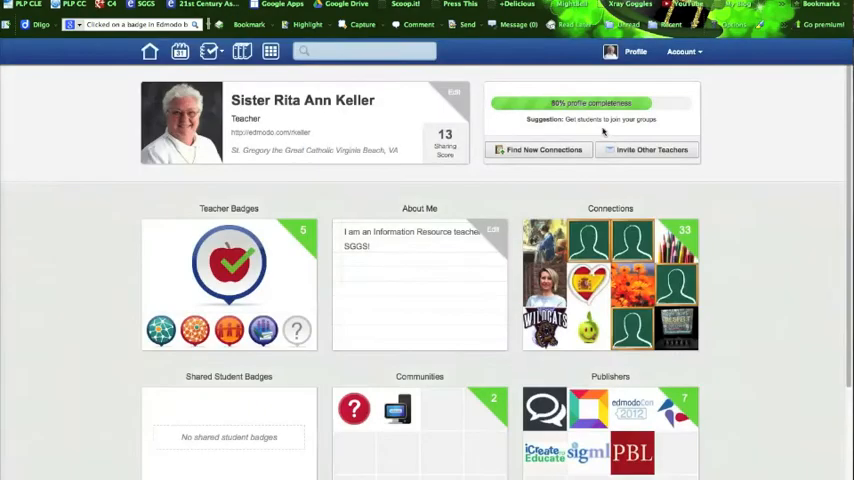
{"action": "left_click", "coordinate": [647, 149]}
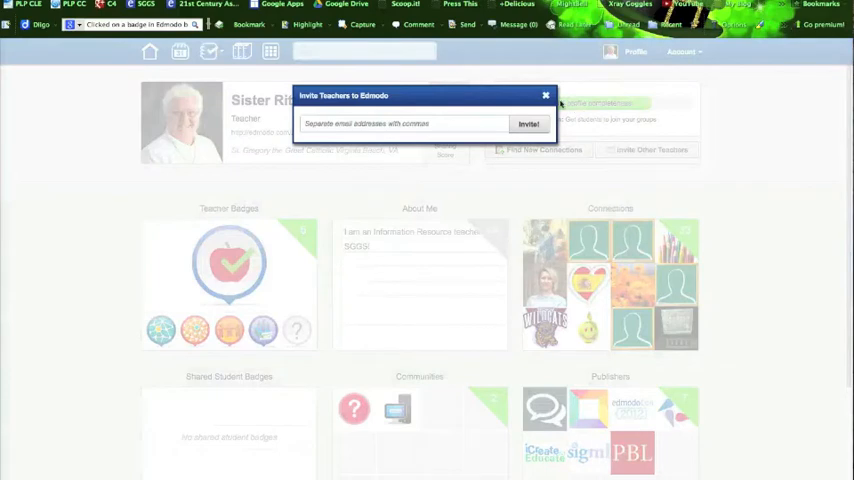
{"action": "left_click", "coordinate": [545, 91]}
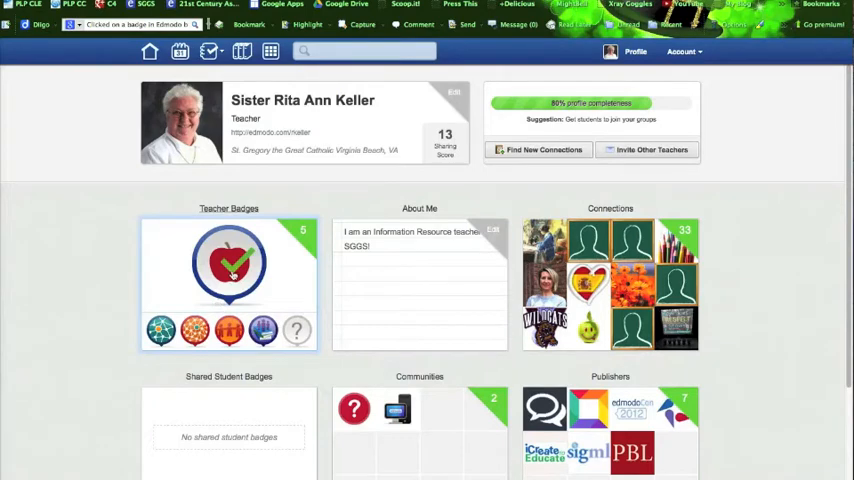
{"action": "left_click", "coordinate": [228, 263]}
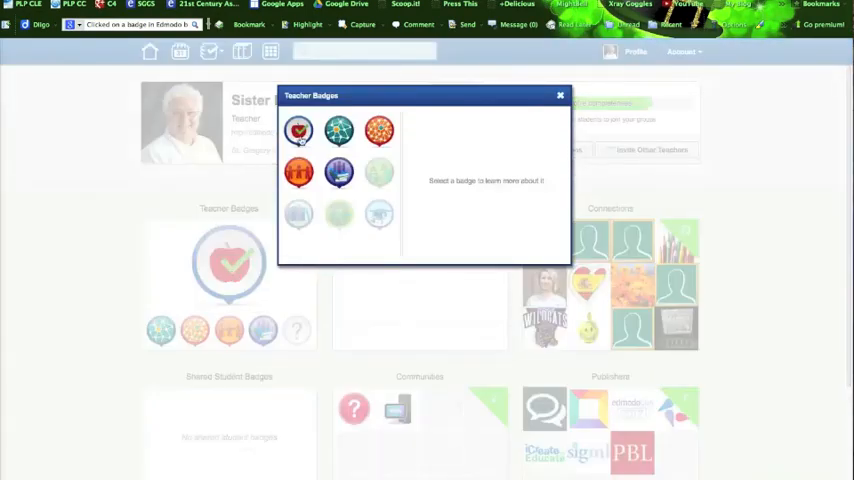
{"action": "left_click", "coordinate": [298, 131]}
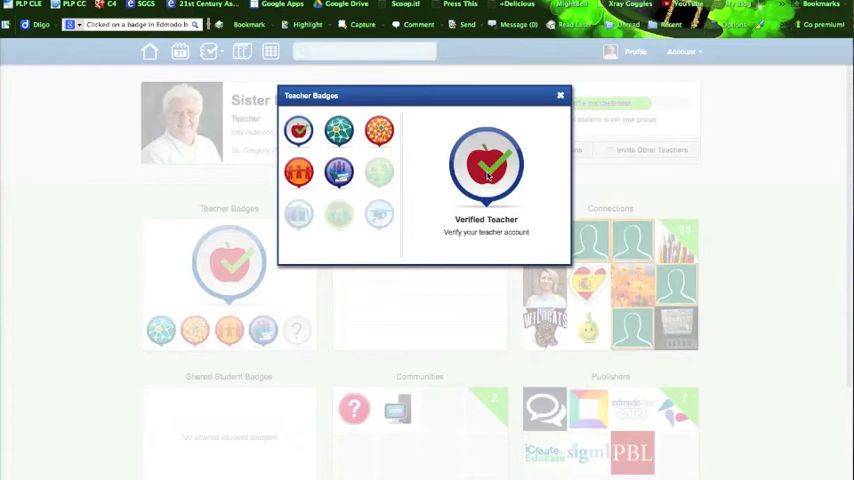
{"action": "mouse_move", "coordinate": [264, 203]}
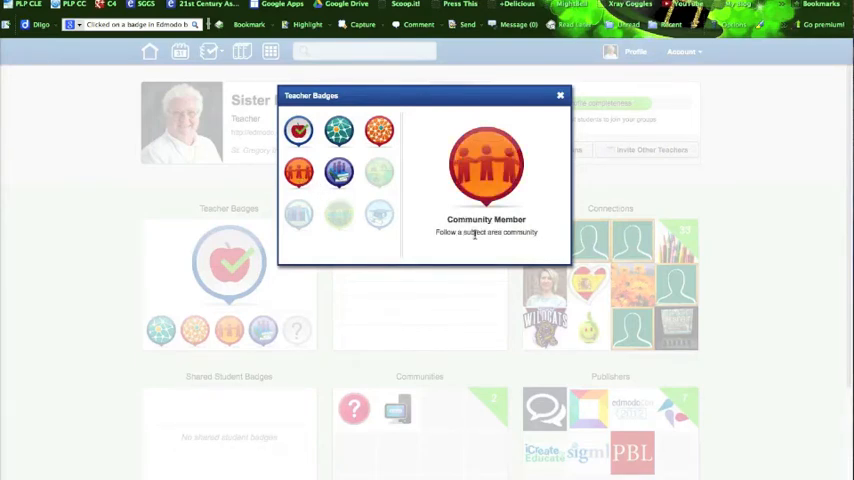
{"action": "mouse_move", "coordinate": [533, 167]}
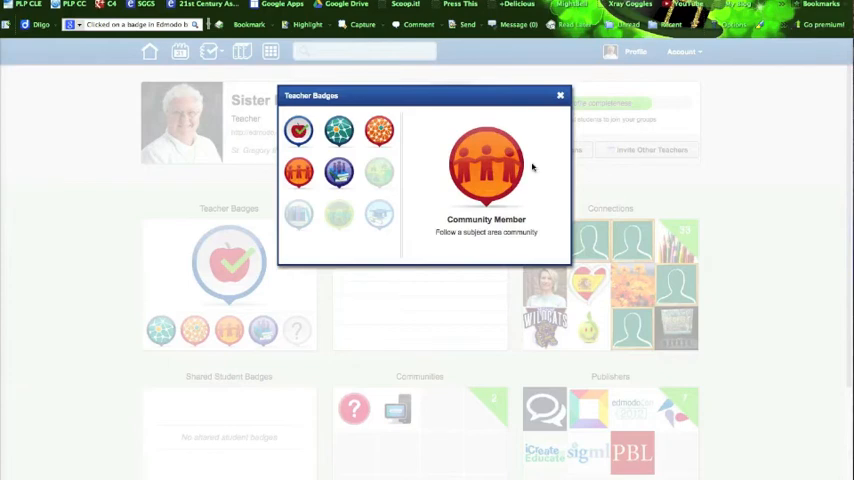
{"action": "left_click", "coordinate": [558, 92]}
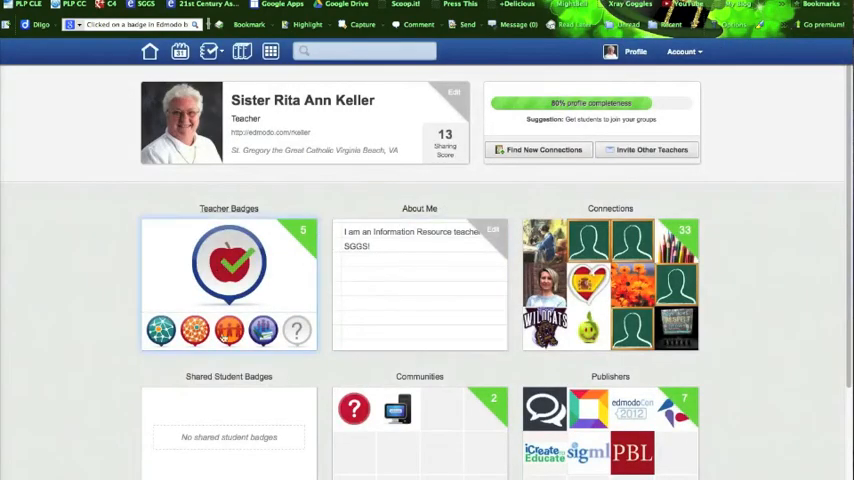
{"action": "mouse_move", "coordinate": [309, 293]}
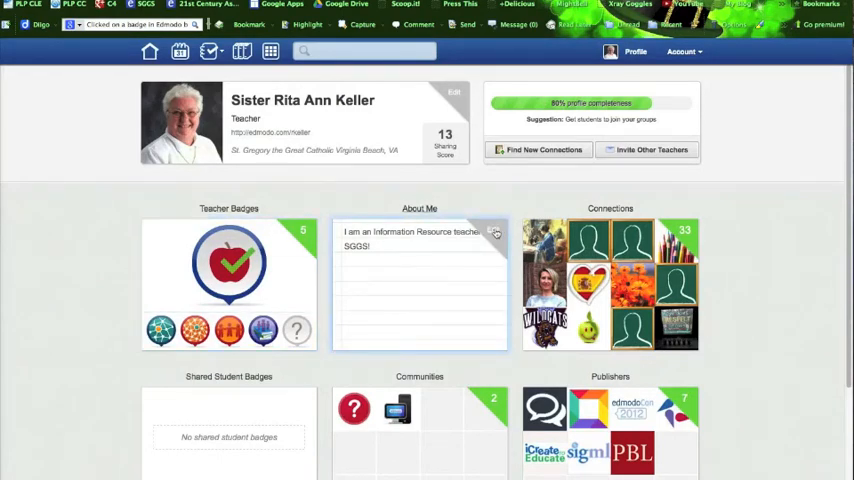
Open the About Me editor showing the Information Resource teacher blurb.
{"action": "left_click", "coordinate": [494, 232]}
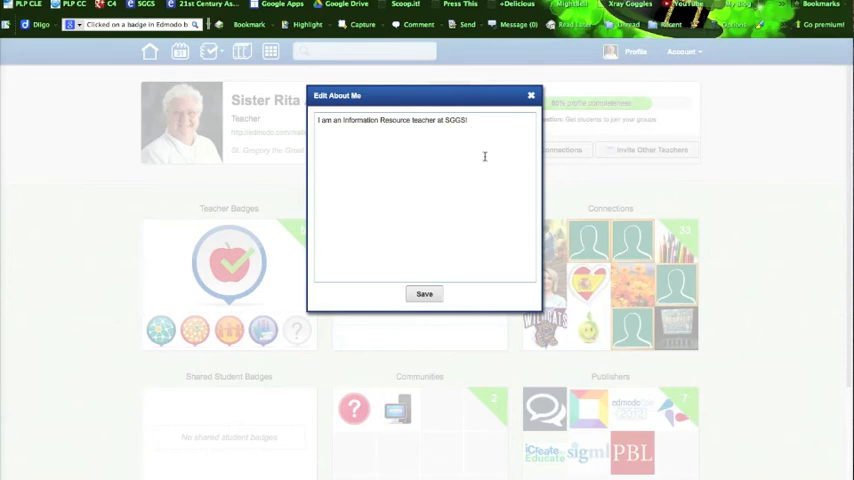
{"action": "left_click", "coordinate": [423, 293]}
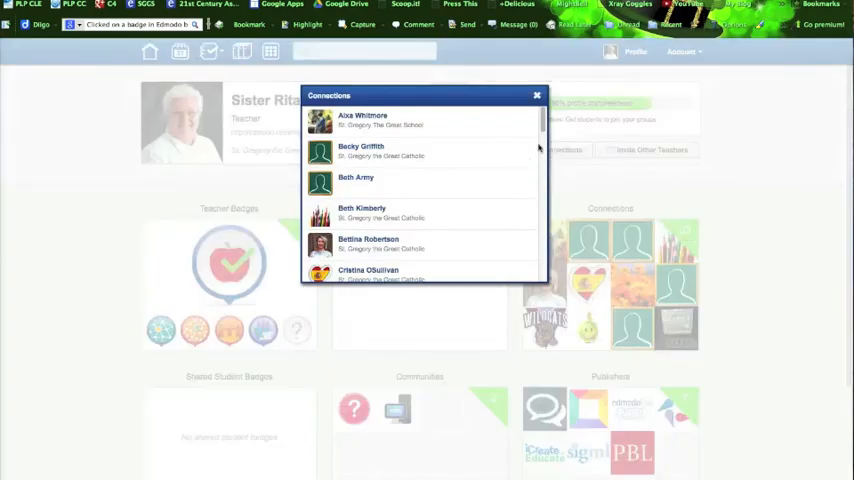
Browse and close the connections list, then scroll to Communities, Publishers and Favorites.
{"action": "scroll", "scroll_direction": "down", "scroll_amount": 3}
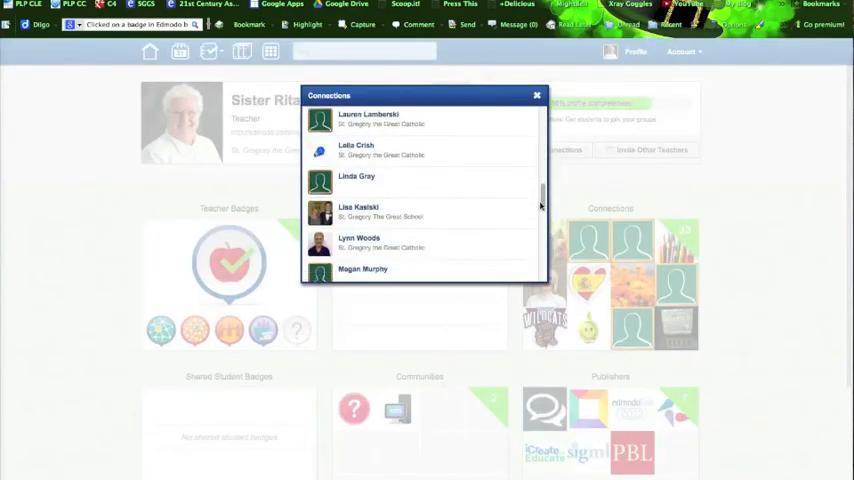
{"action": "scroll", "scroll_direction": "down", "scroll_amount": 3}
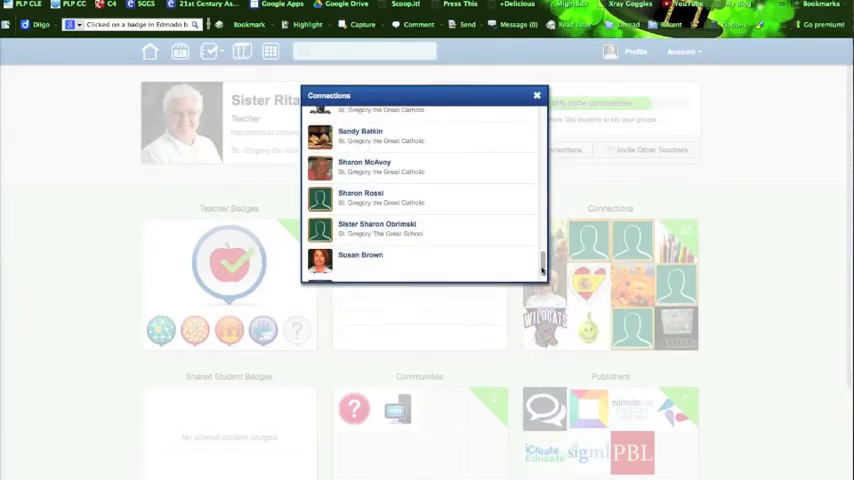
{"action": "left_click", "coordinate": [537, 91]}
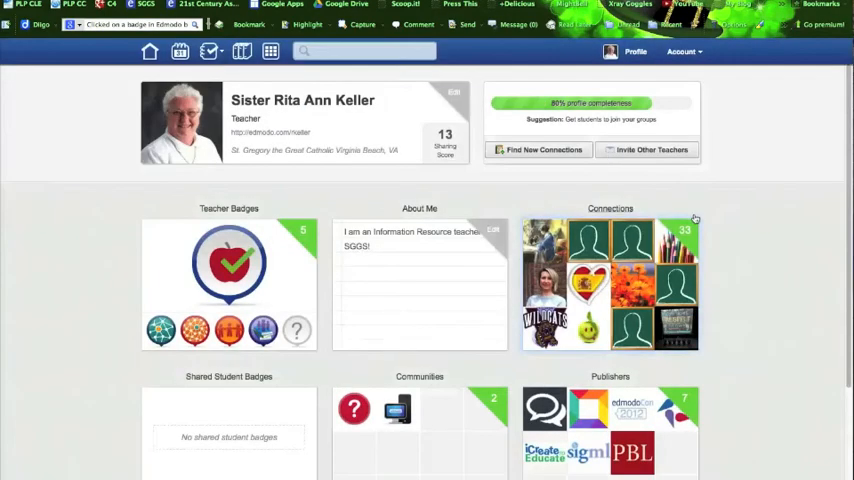
{"action": "scroll", "scroll_direction": "down", "scroll_amount": 3}
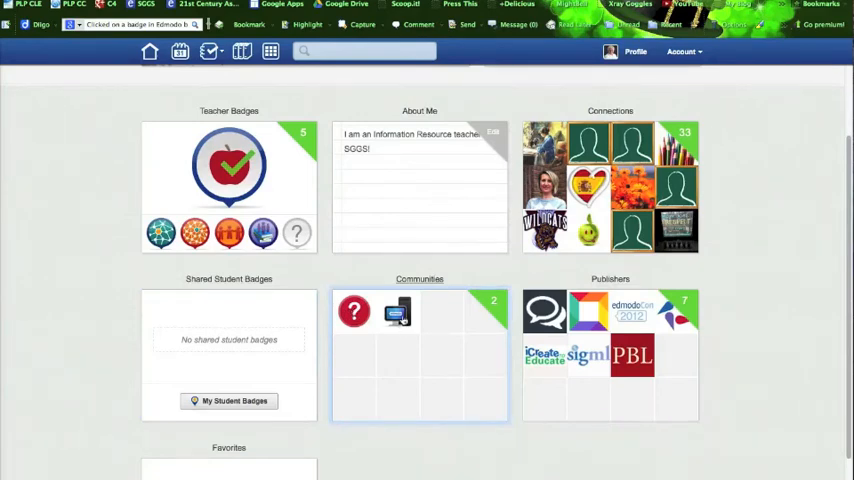
View and close the communities list (Support, Computer Technology), then scroll the publishers.
{"action": "left_click", "coordinate": [419, 310]}
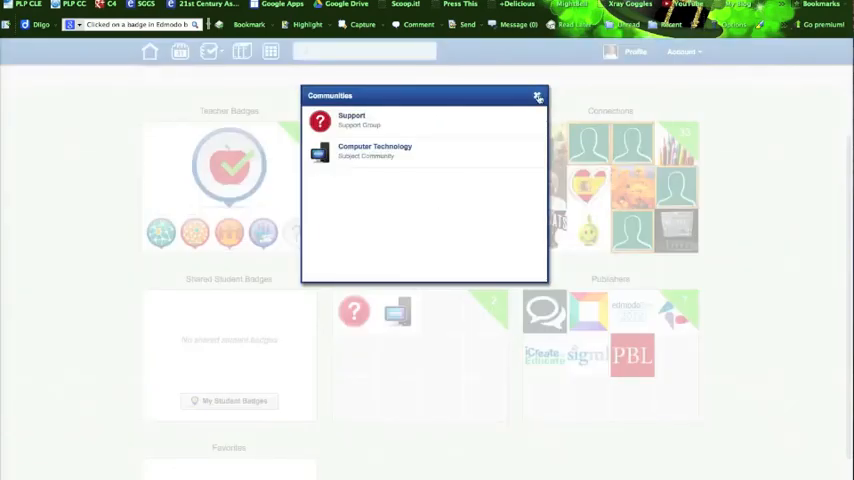
{"action": "left_click", "coordinate": [539, 92]}
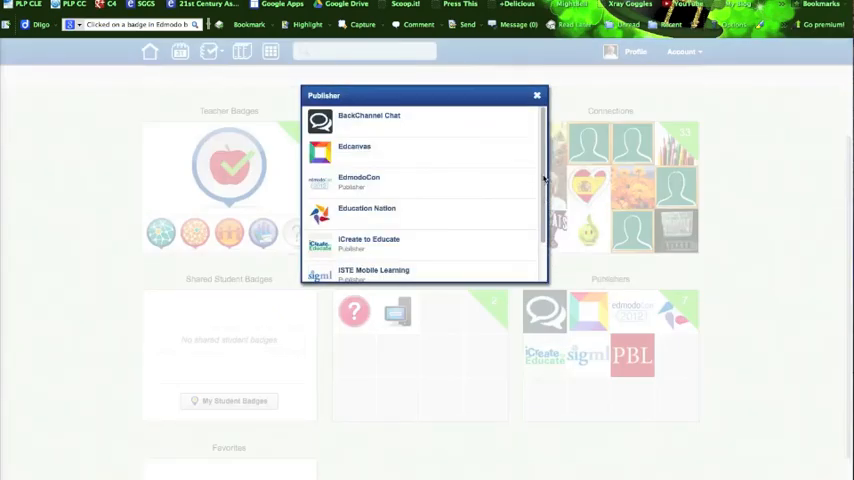
{"action": "scroll", "scroll_direction": "down", "scroll_amount": 3}
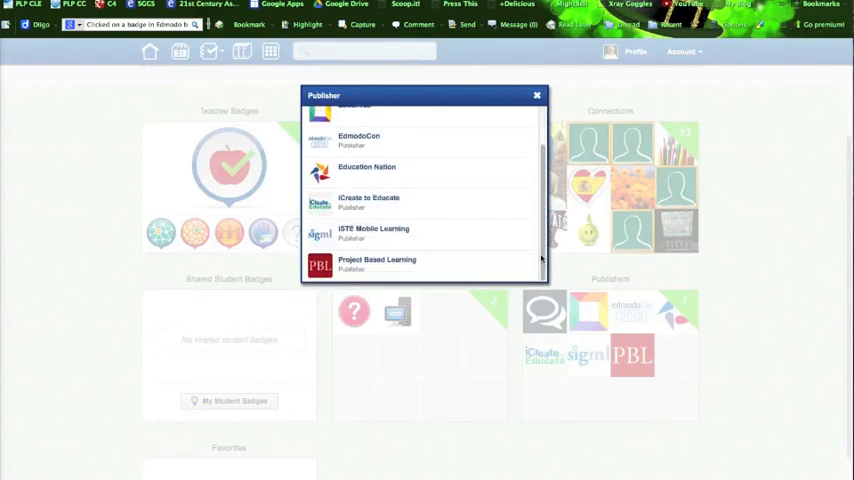